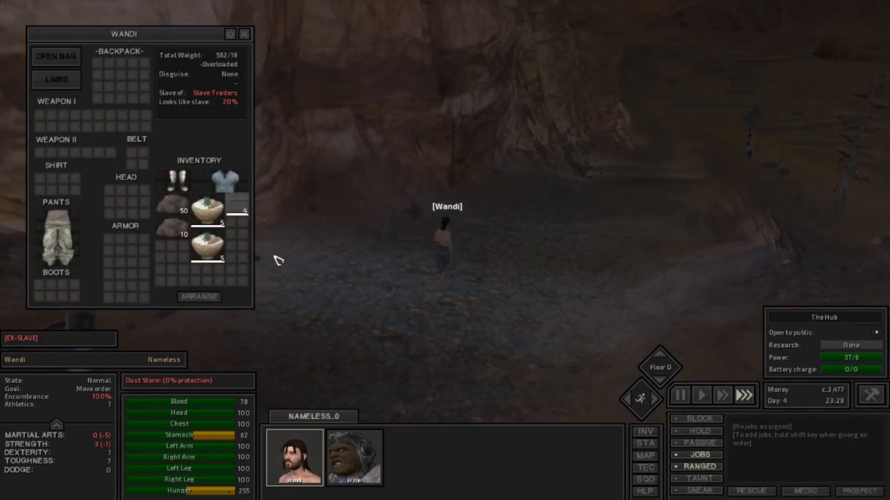
# - Close Wandi's inventory and open her STA attributes and skills sheet
pyautogui.click(243, 32)
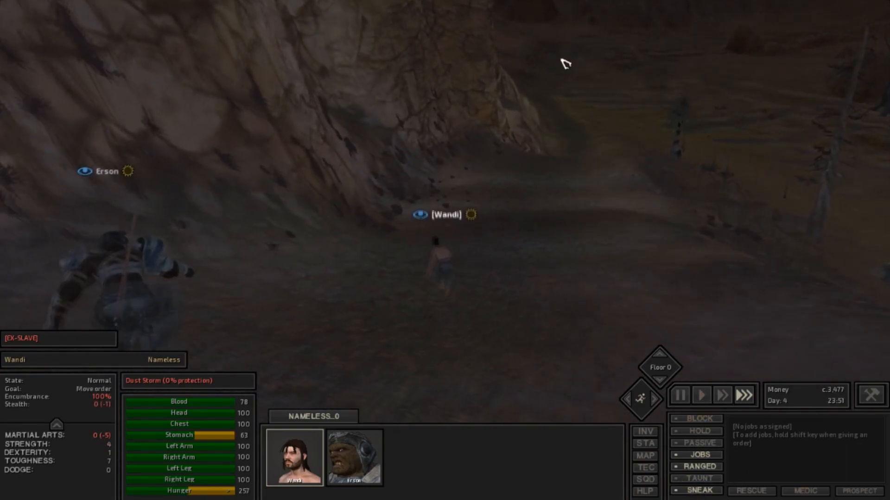
pyautogui.moveTo(104, 418)
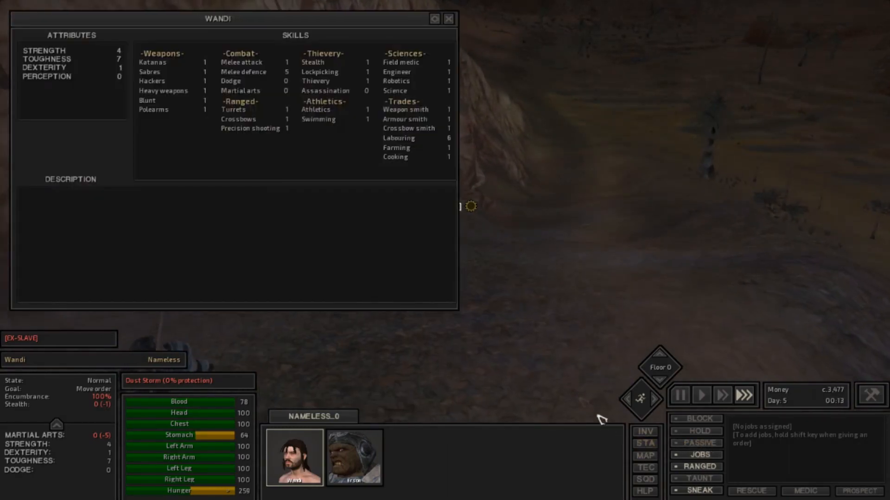
pyautogui.moveTo(301, 167)
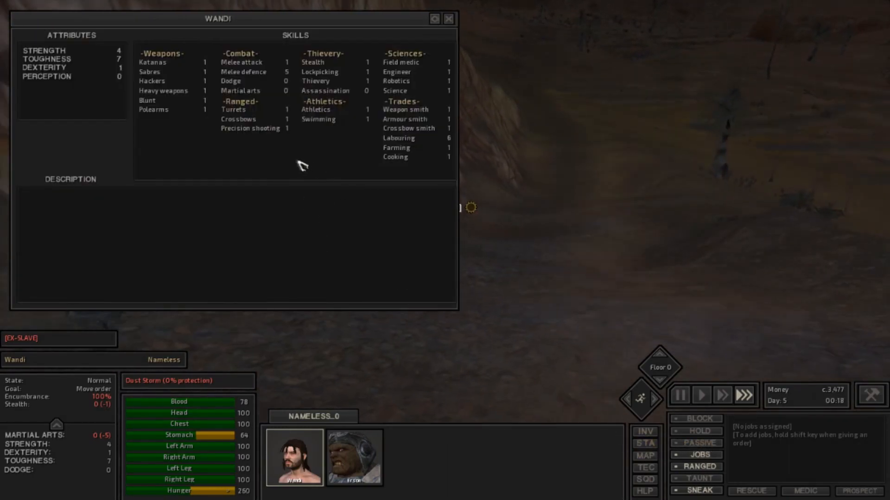
# - View the Stealth and Athletics skill descriptions, ending on Stealth at 99% to next level
pyautogui.click(313, 62)
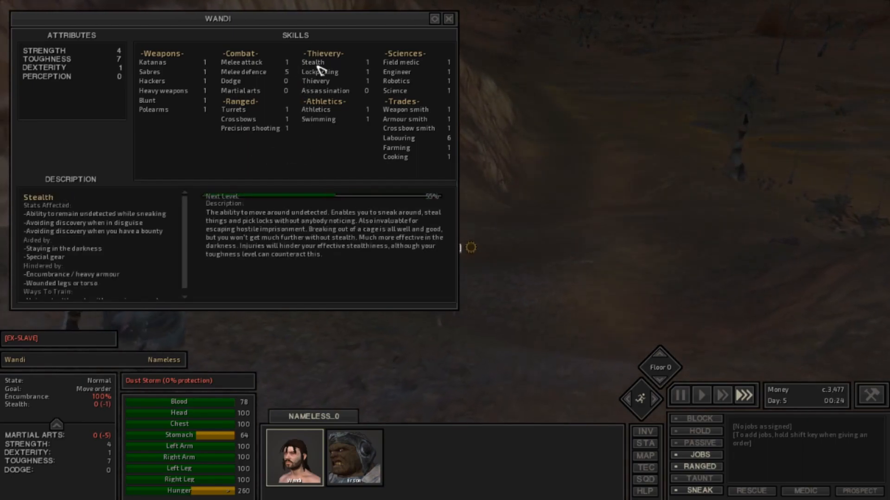
pyautogui.click(320, 72)
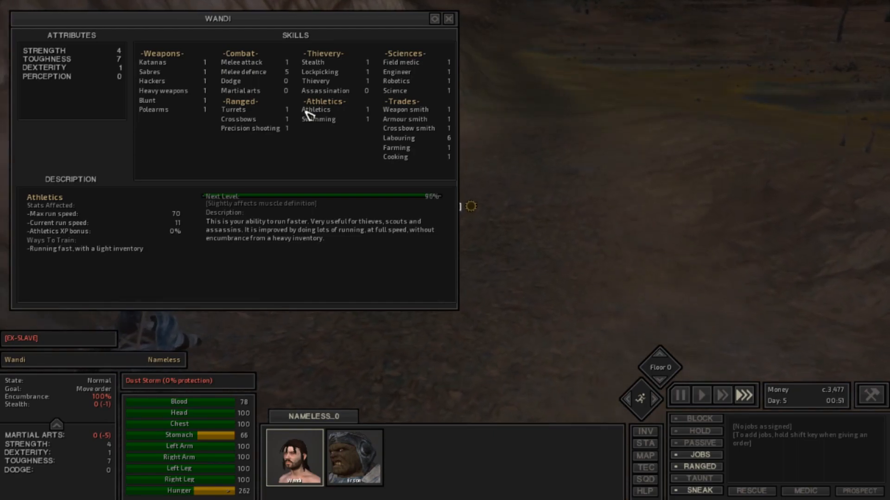
pyautogui.click(312, 62)
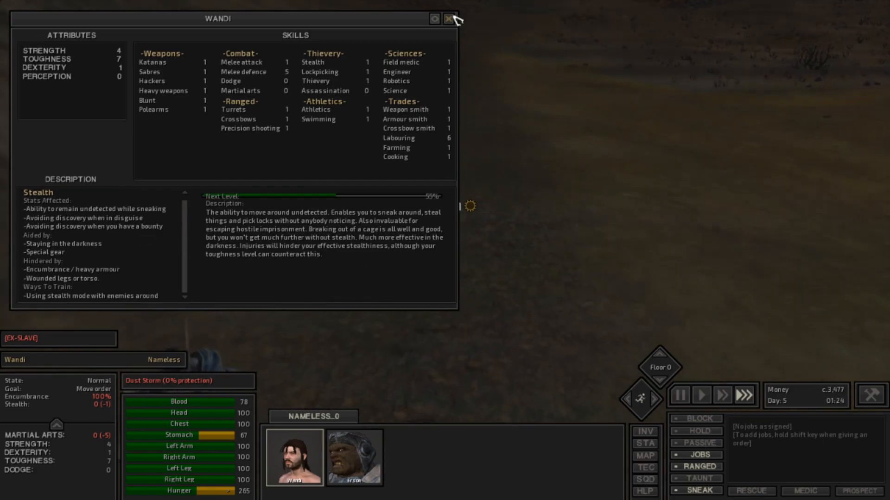
# - Close the skills window, pan over the night terrain, and reselect Wandi's portrait
pyautogui.click(449, 18)
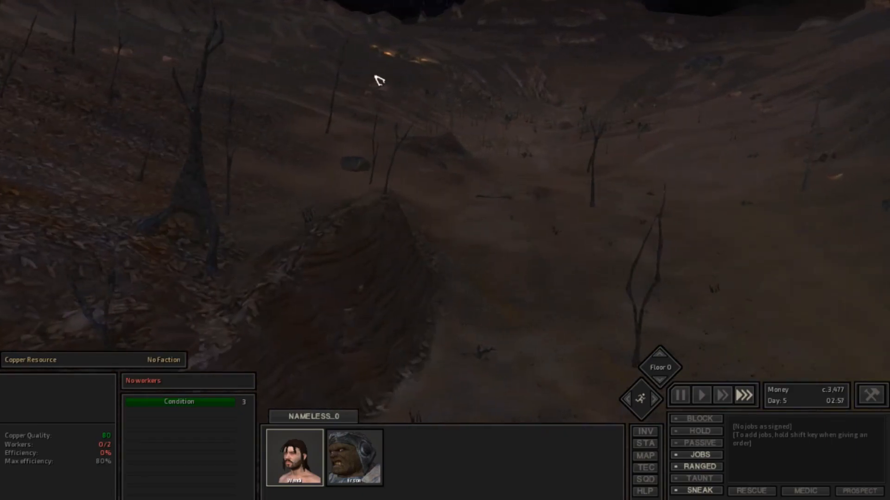
pyautogui.click(298, 462)
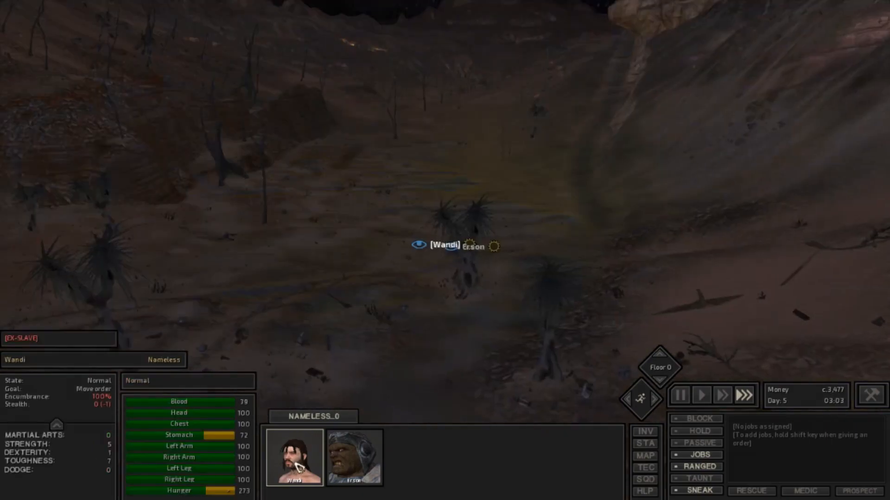